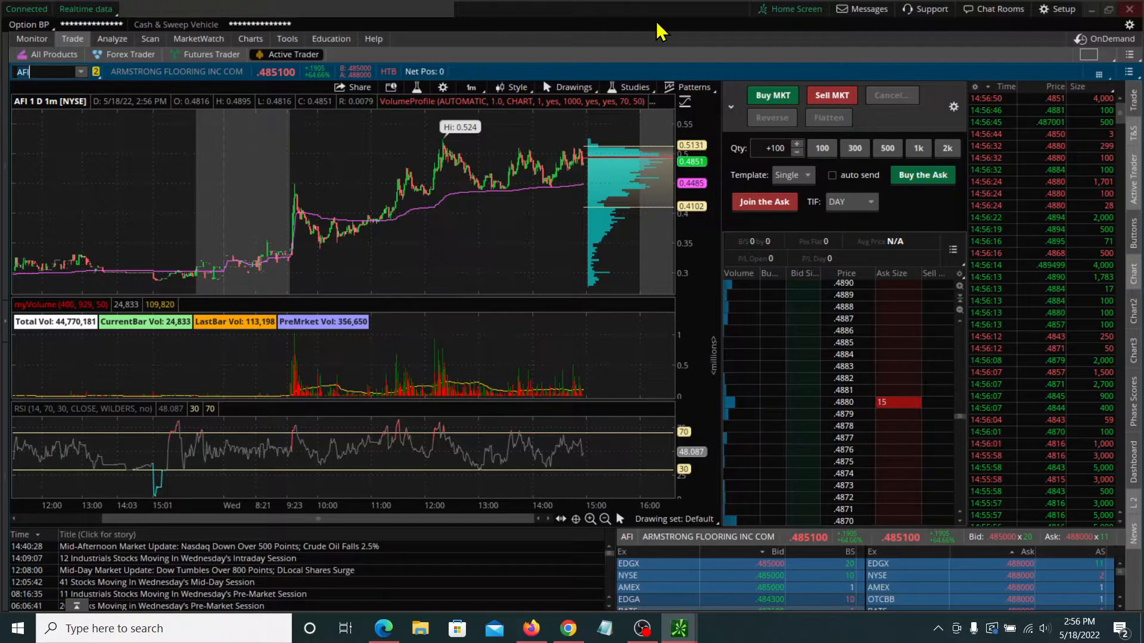
{"action": "mouse_move", "coordinate": [453, 325]}
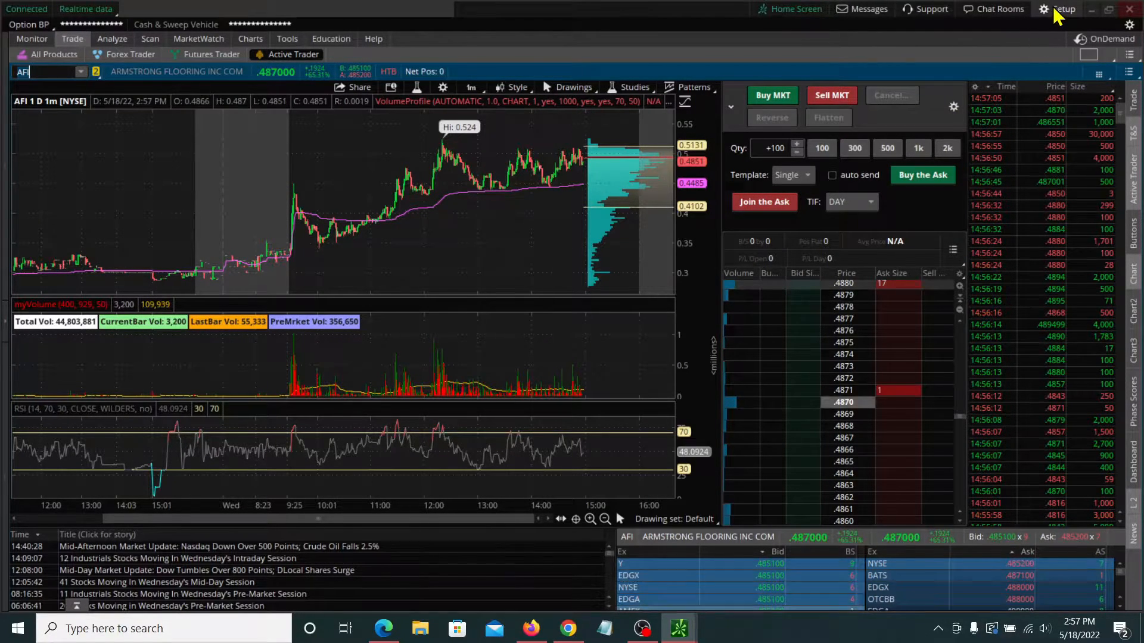
- Open Application Settings to the General tab's System page, keeping quote speed Real-time
{"action": "left_click", "coordinate": [1062, 9]}
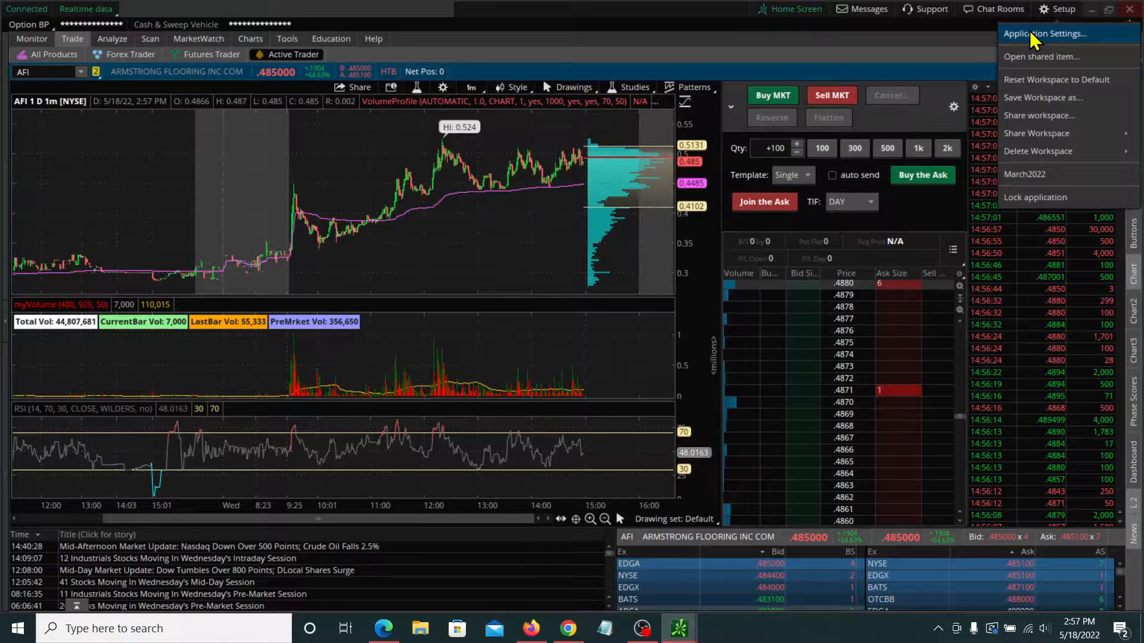
{"action": "left_click", "coordinate": [1046, 33]}
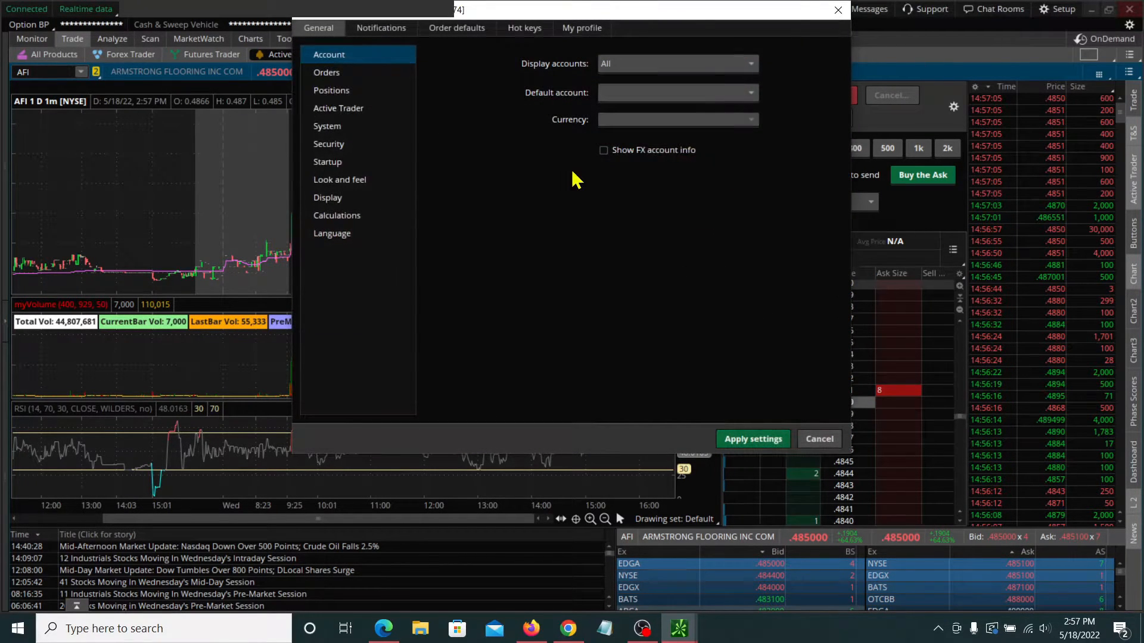
{"action": "left_click", "coordinate": [327, 125]}
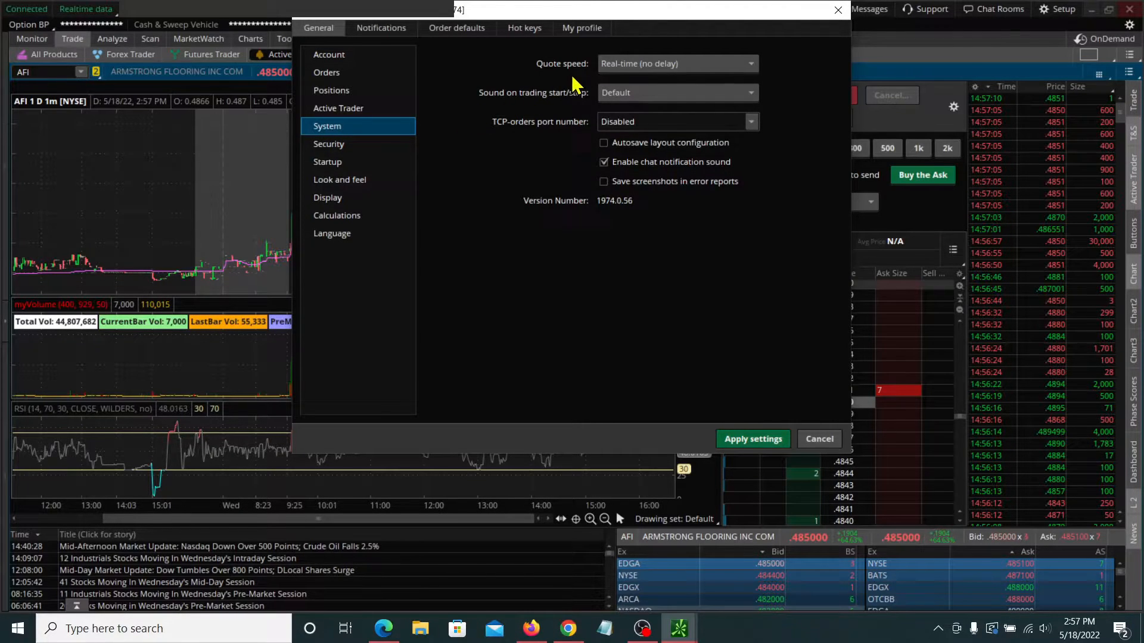
{"action": "mouse_move", "coordinate": [671, 73]}
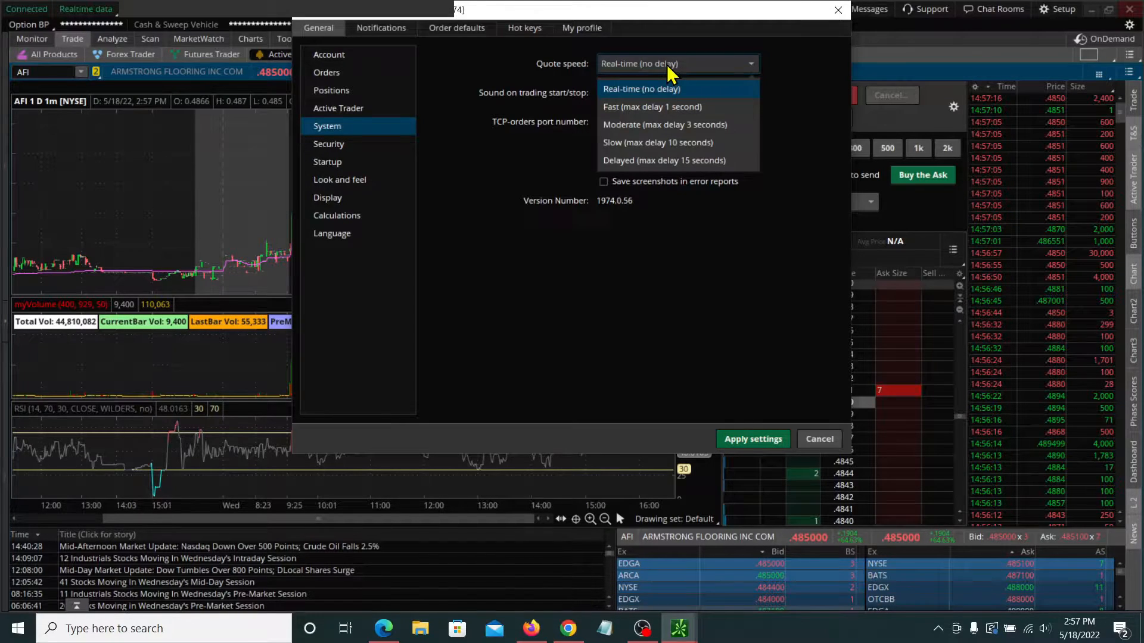
{"action": "mouse_move", "coordinate": [652, 106]}
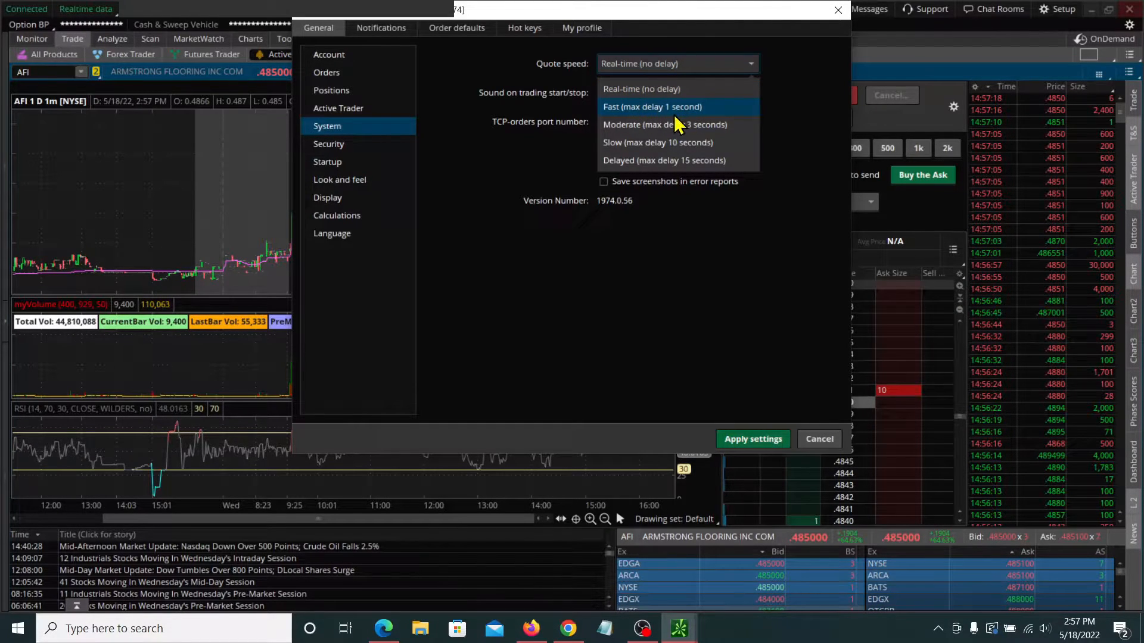
{"action": "mouse_move", "coordinate": [664, 124]}
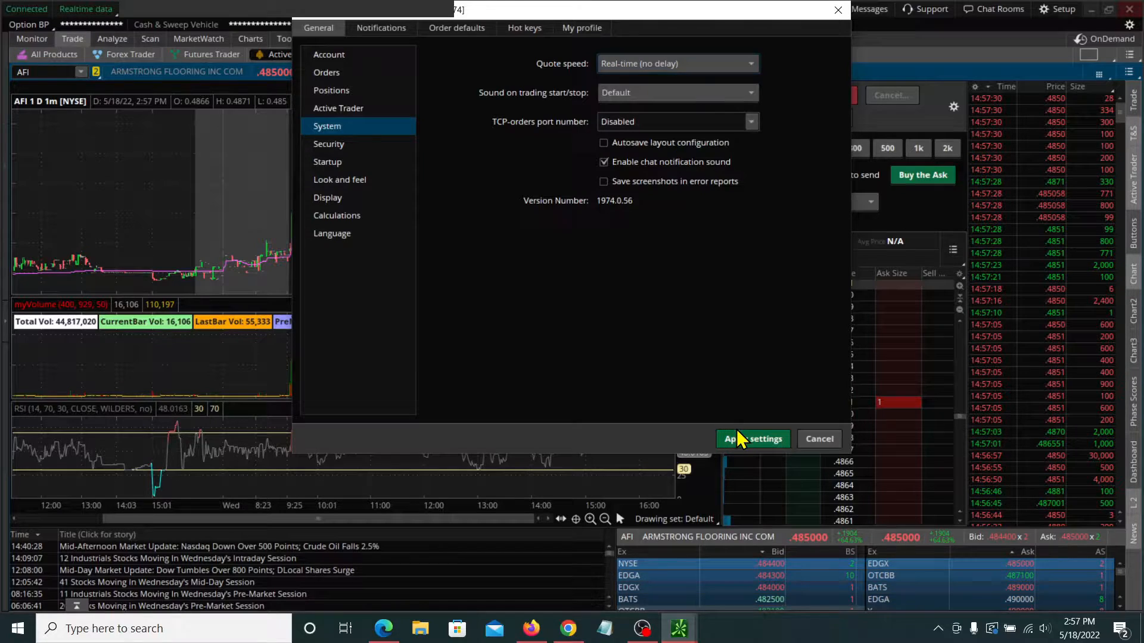
- Apply the real-time quote setting and confirm Active Trader's order submission rate limit is 0 ms
{"action": "left_click", "coordinate": [752, 439]}
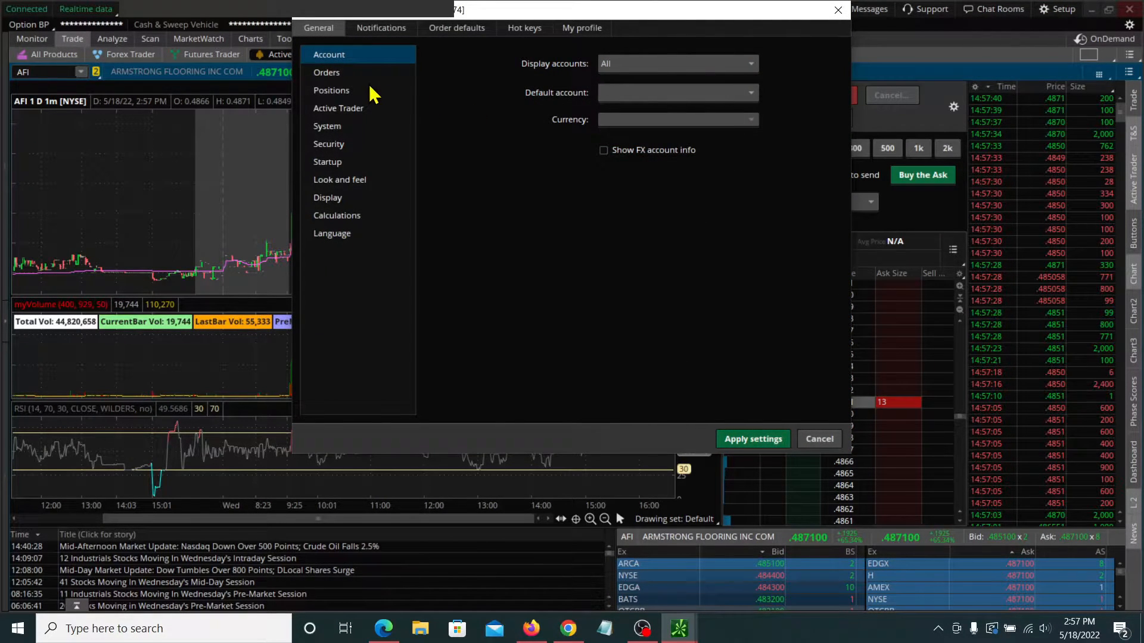
{"action": "left_click", "coordinate": [338, 108]}
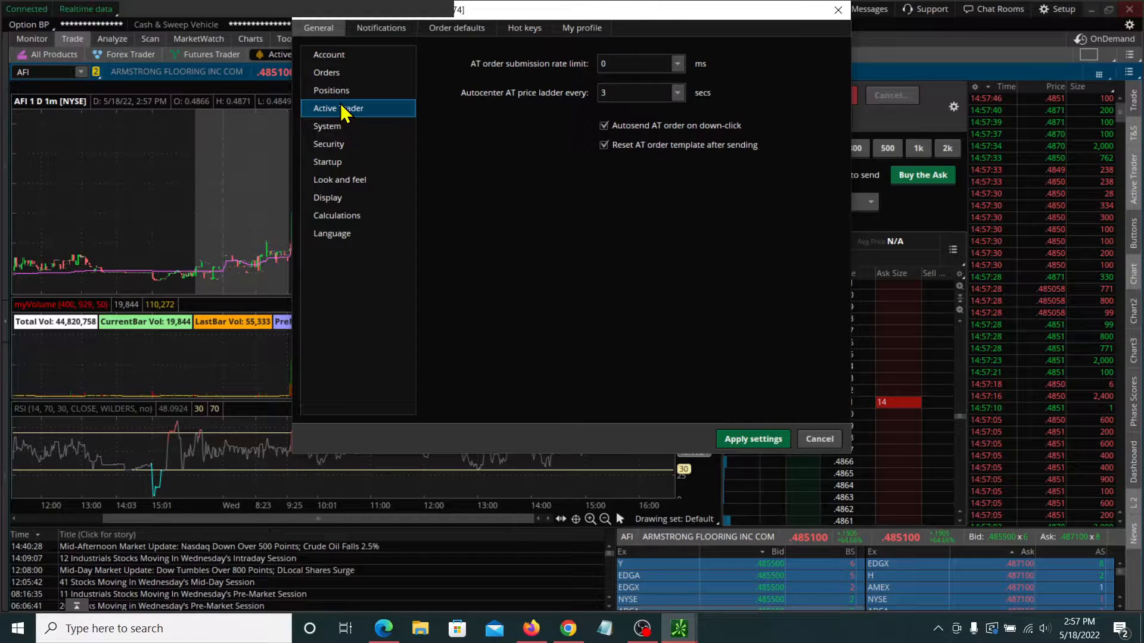
{"action": "left_click", "coordinate": [639, 64]}
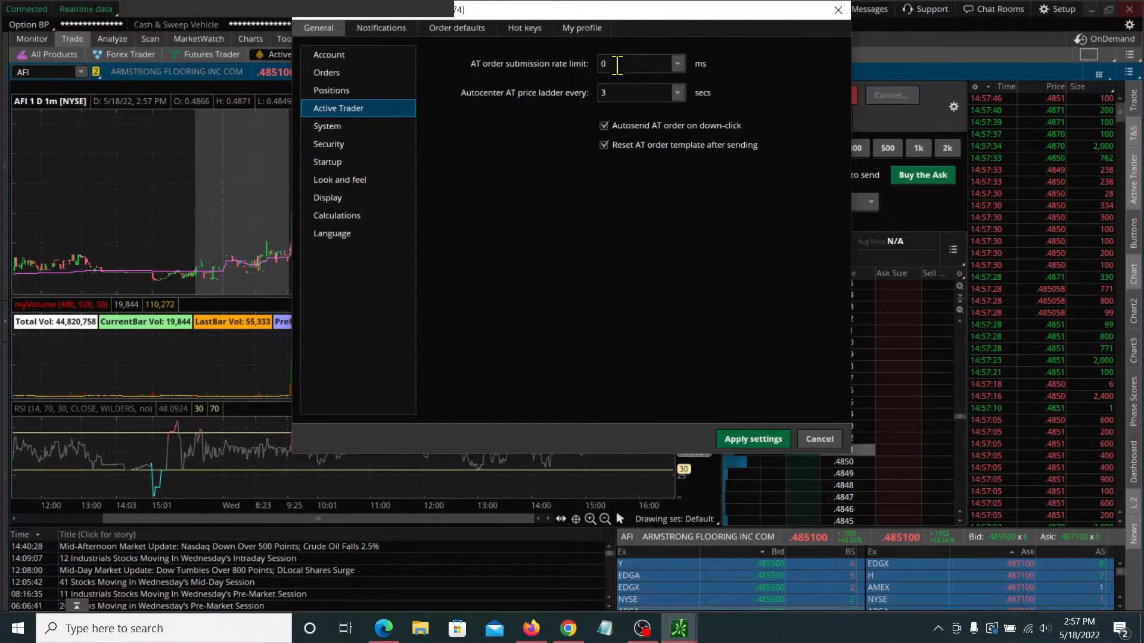
{"action": "left_click", "coordinate": [675, 64]}
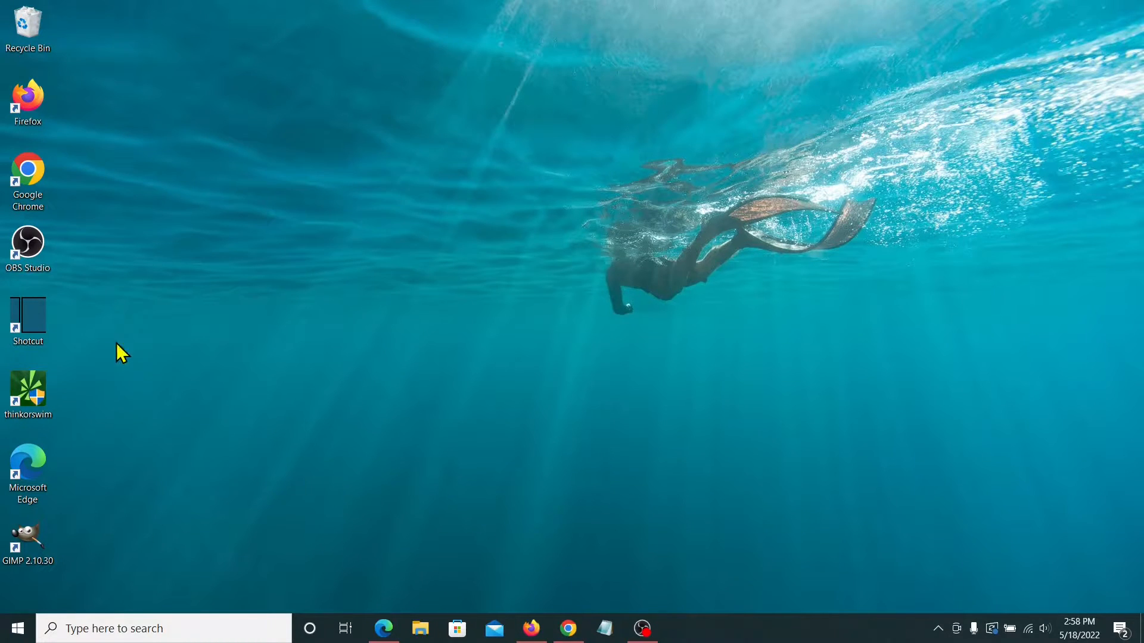
- Relaunch thinkorswim from its desktop shortcut to reach the login window
{"action": "left_click", "coordinate": [27, 392]}
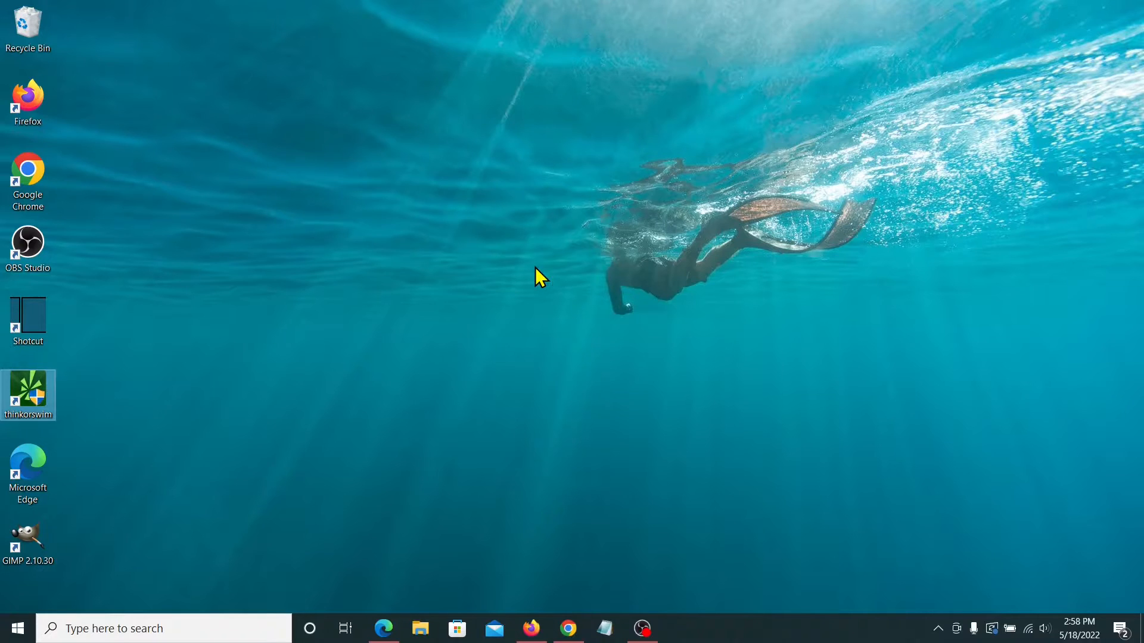
{"action": "double_click", "coordinate": [28, 393]}
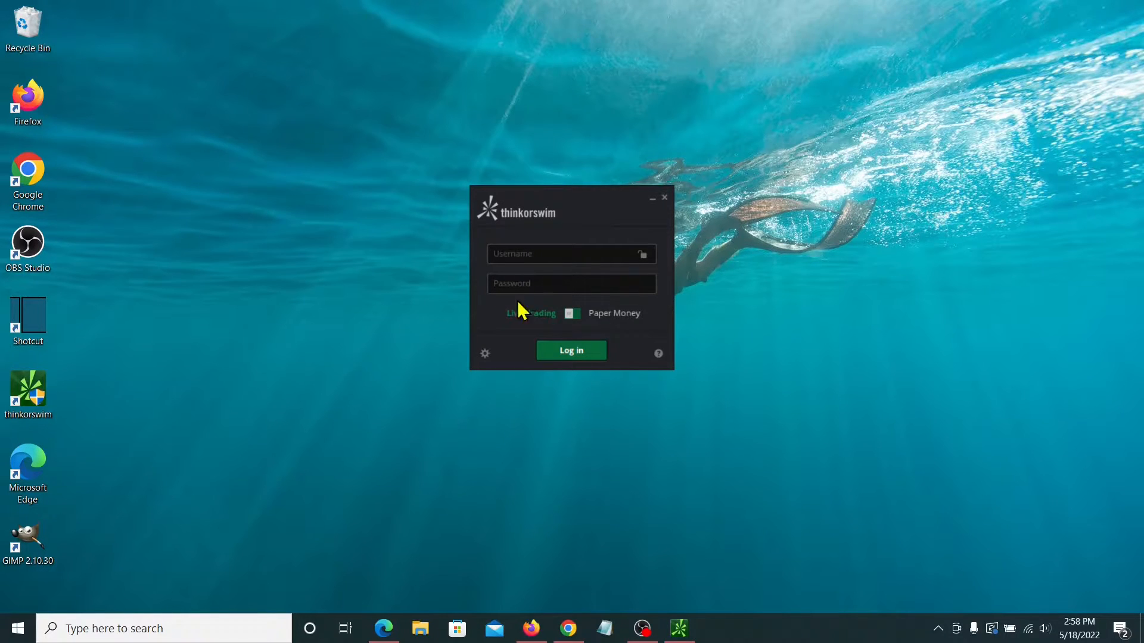
{"action": "mouse_move", "coordinate": [487, 359]}
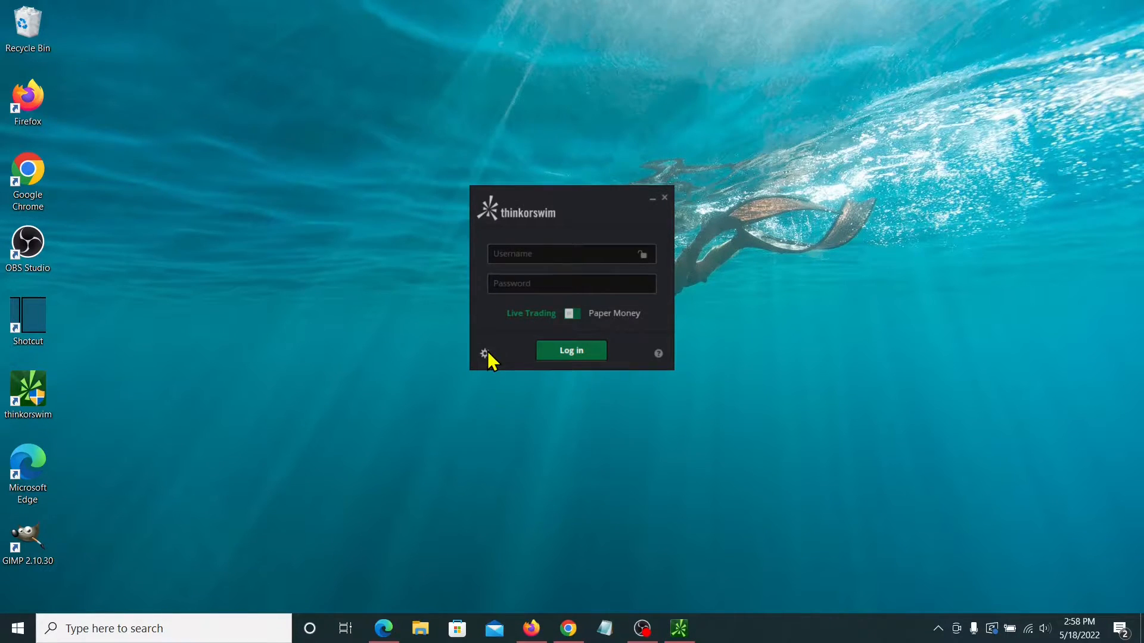
- Enter 2288 MB as the upper memory usage in login settings and expand the memory size list
{"action": "left_click", "coordinate": [483, 354]}
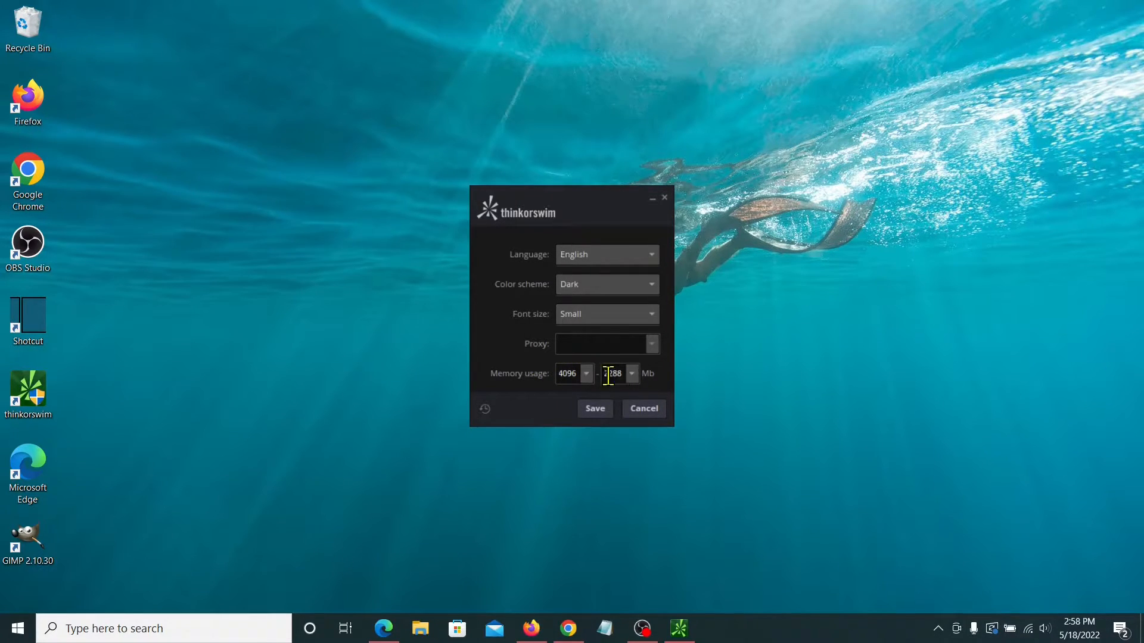
{"action": "type", "text": "2288"}
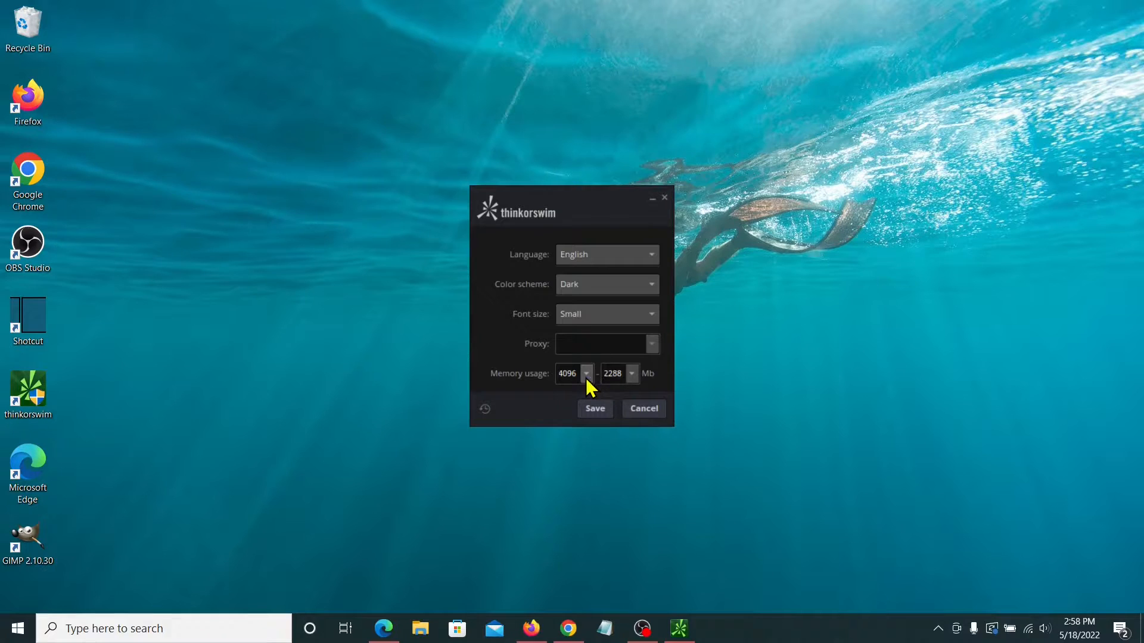
{"action": "mouse_move", "coordinate": [631, 383]}
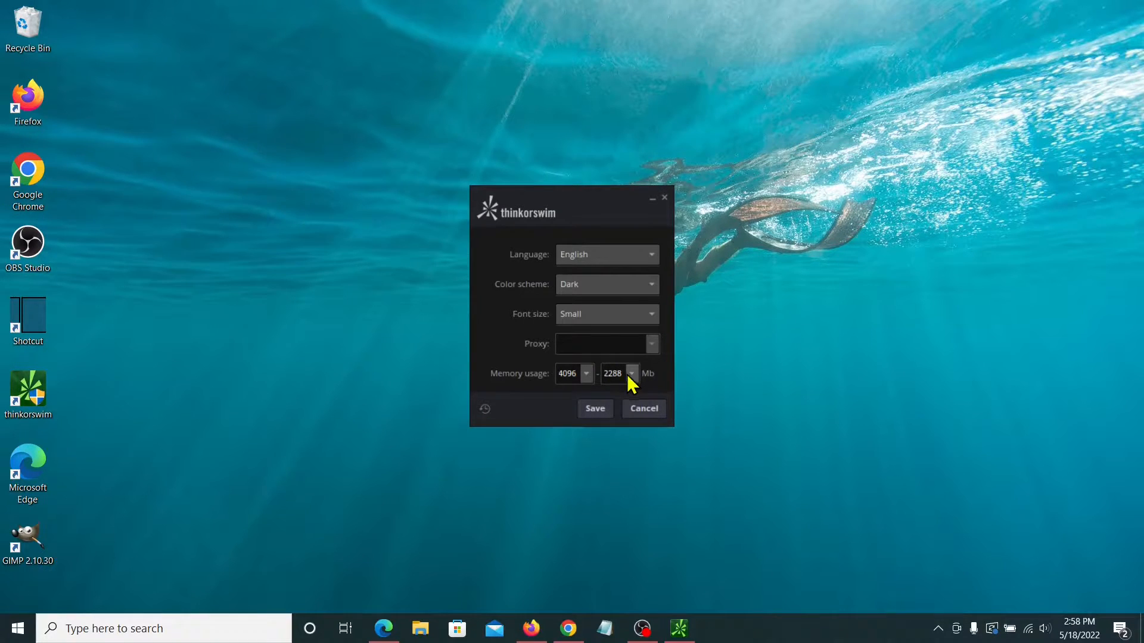
{"action": "left_click", "coordinate": [585, 373]}
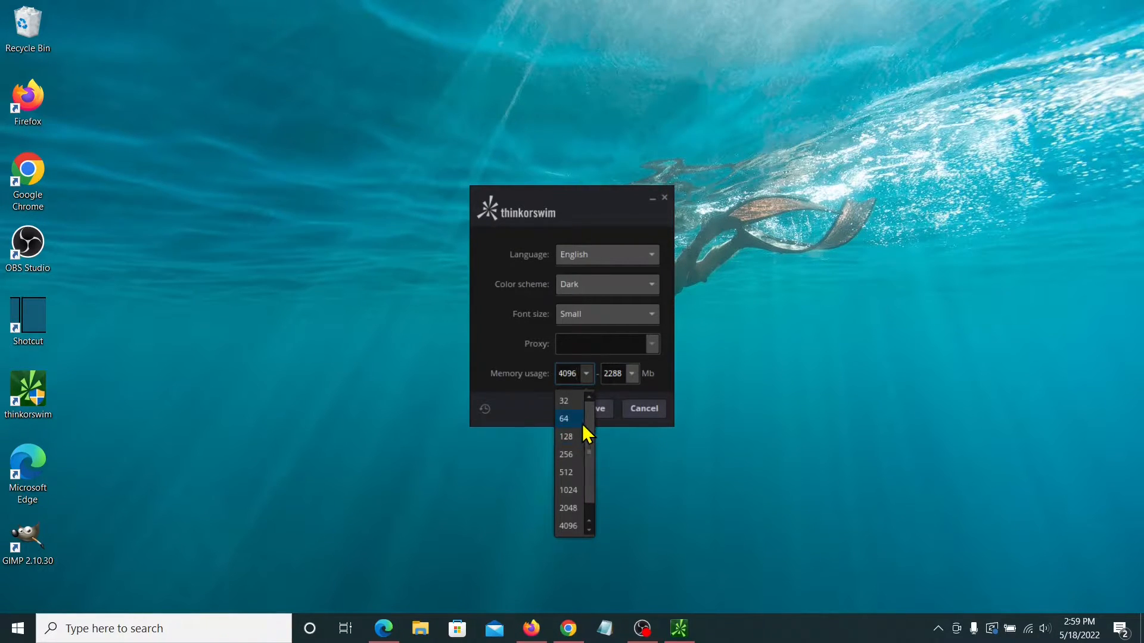
{"action": "mouse_move", "coordinate": [558, 436]}
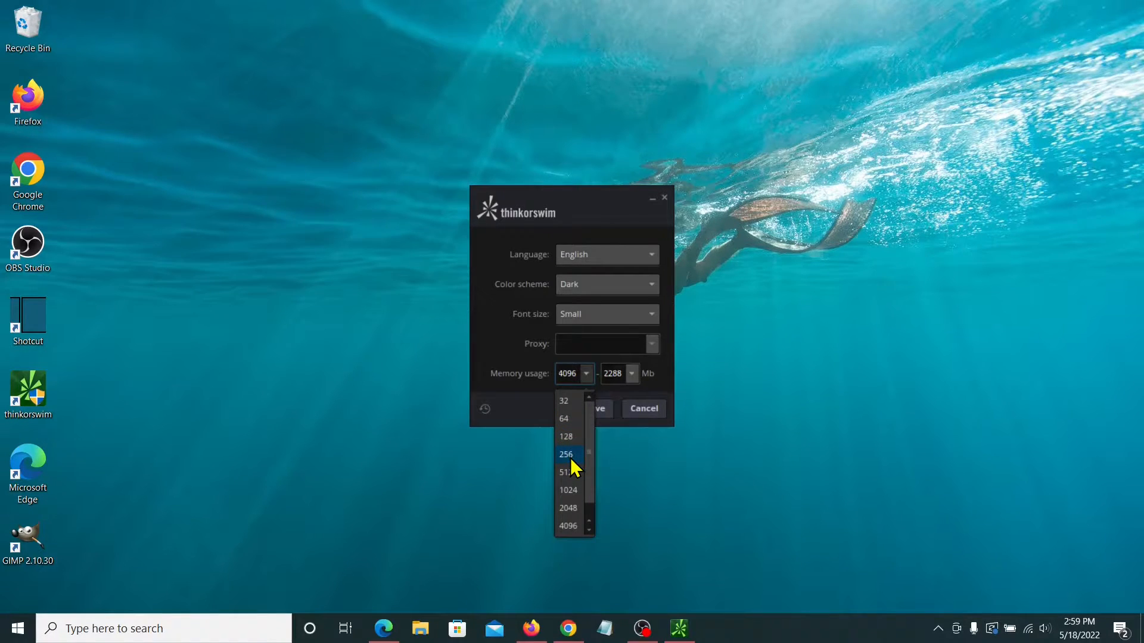
{"action": "mouse_move", "coordinate": [572, 437]}
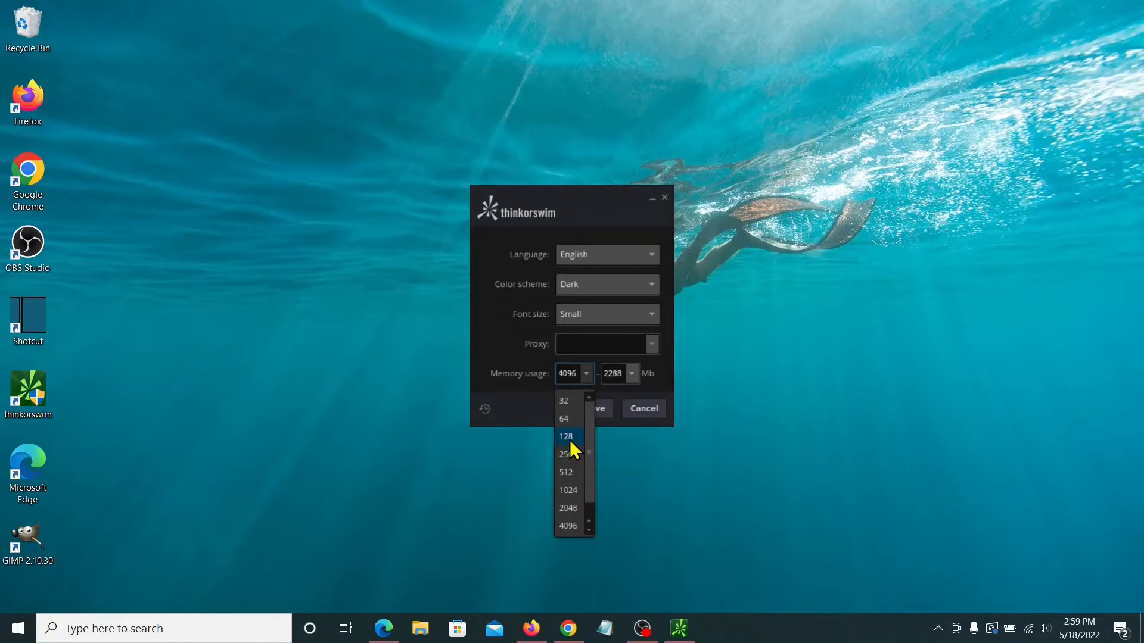
{"action": "mouse_move", "coordinate": [741, 478]}
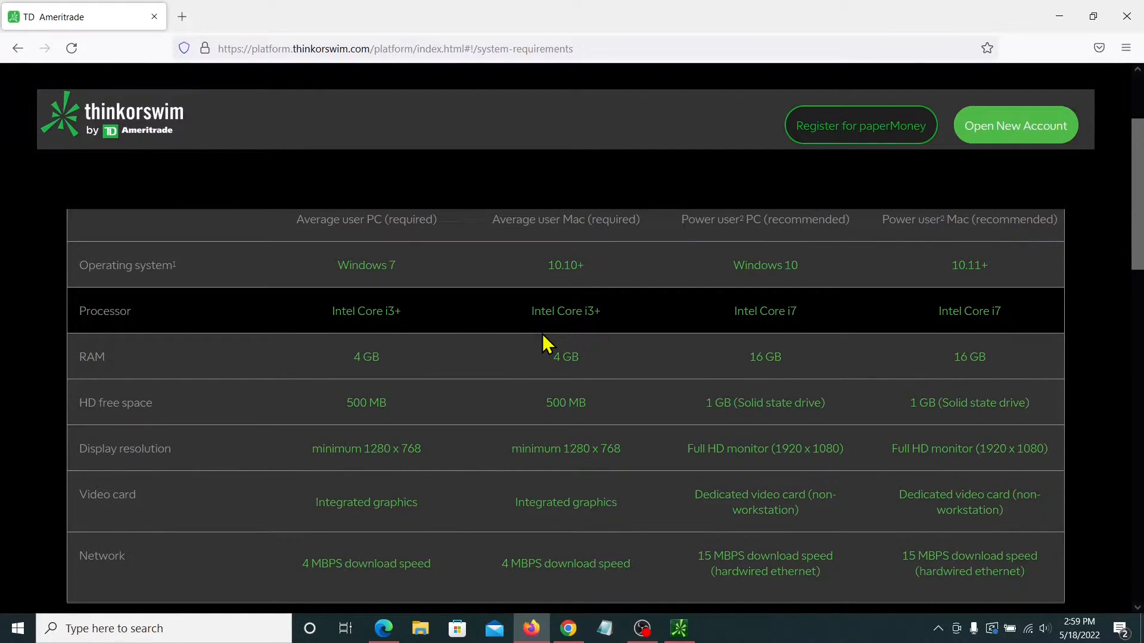
{"action": "mouse_move", "coordinate": [633, 367]}
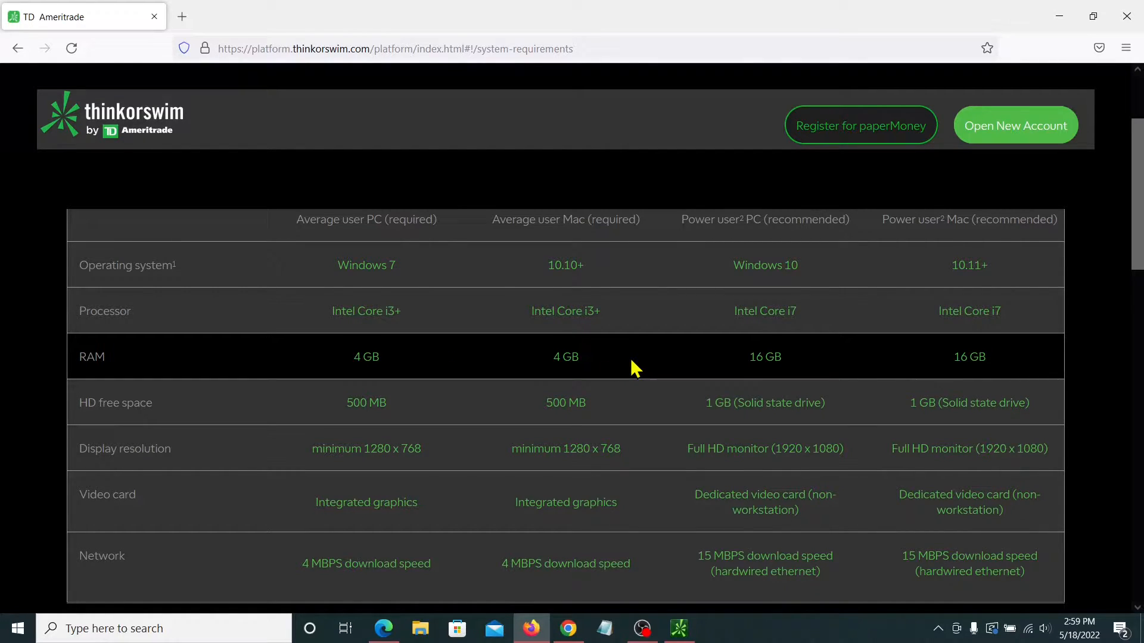
{"action": "mouse_move", "coordinate": [854, 268]}
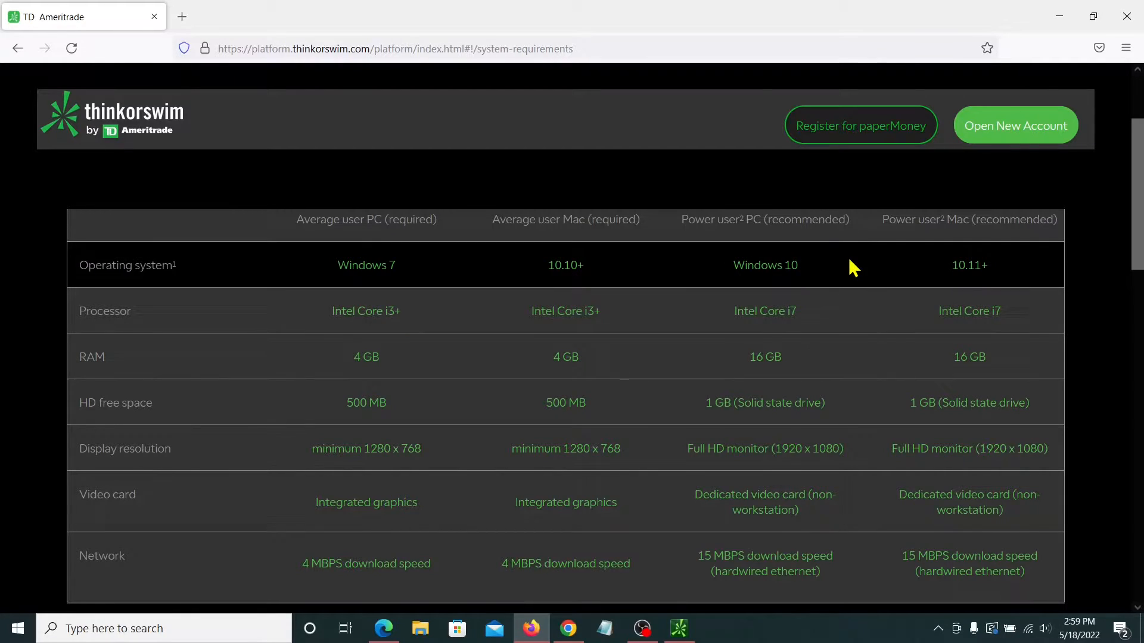
{"action": "mouse_move", "coordinate": [817, 374]}
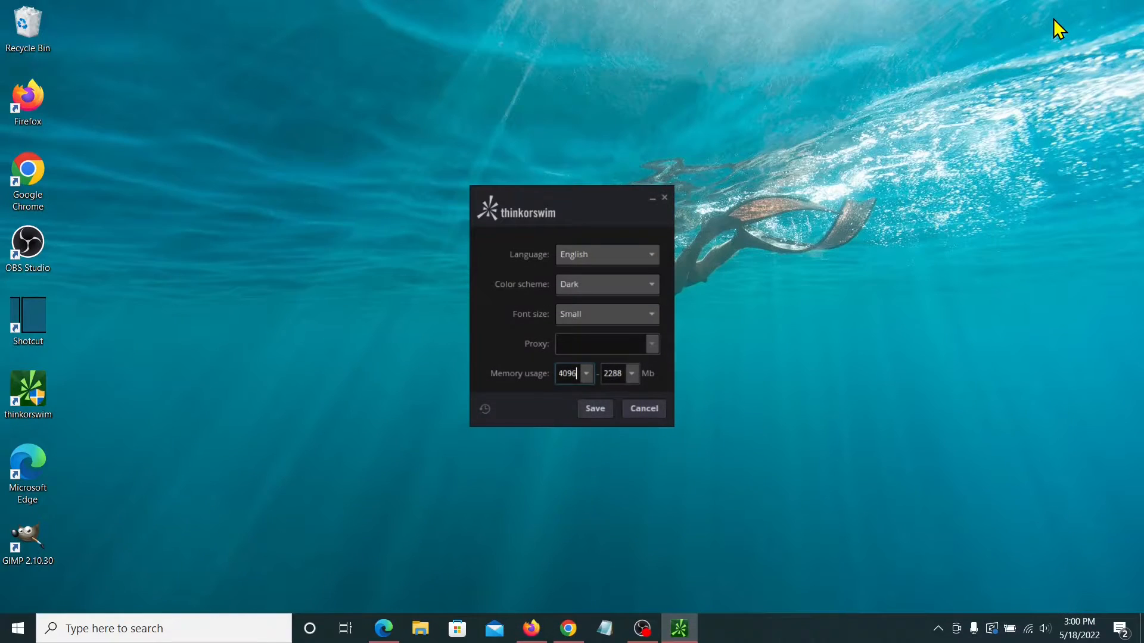
{"action": "mouse_move", "coordinate": [776, 212]}
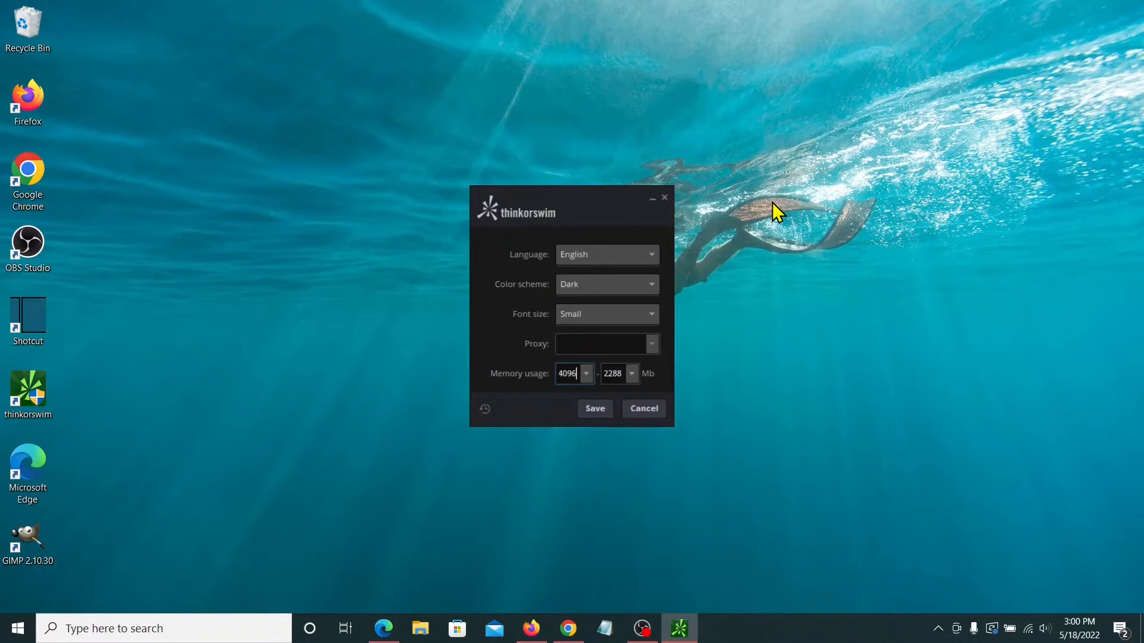
{"action": "mouse_move", "coordinate": [657, 344]}
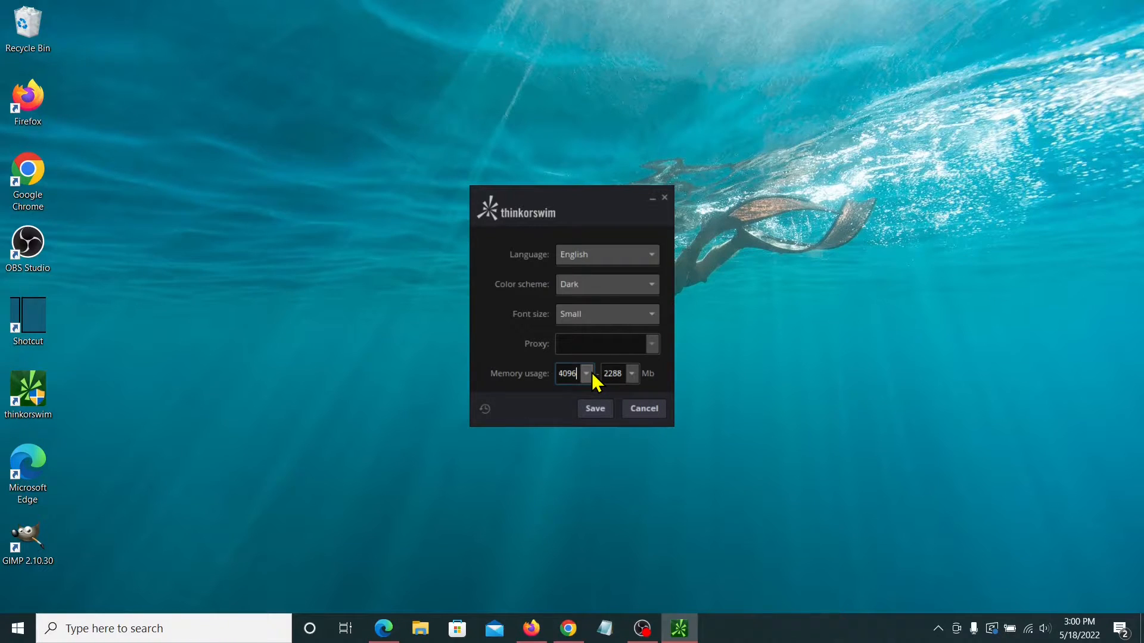
- Review the minimum and maximum memory dropdowns, then save the 4096–2288 MB login settings
{"action": "left_click", "coordinate": [586, 373]}
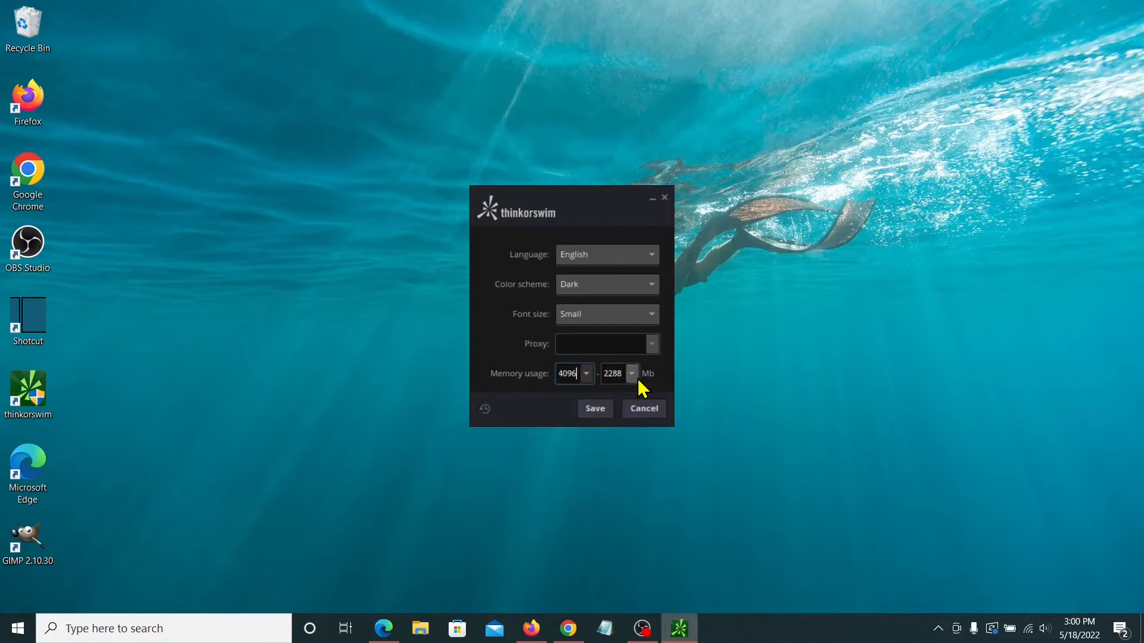
{"action": "left_click", "coordinate": [630, 374]}
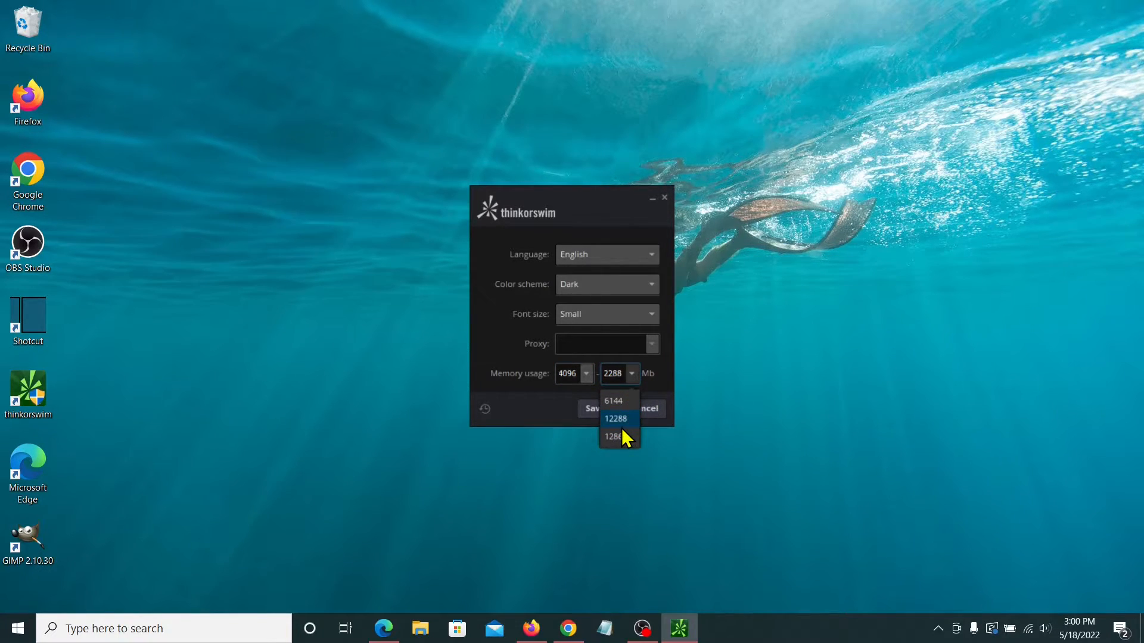
{"action": "mouse_move", "coordinate": [624, 427]}
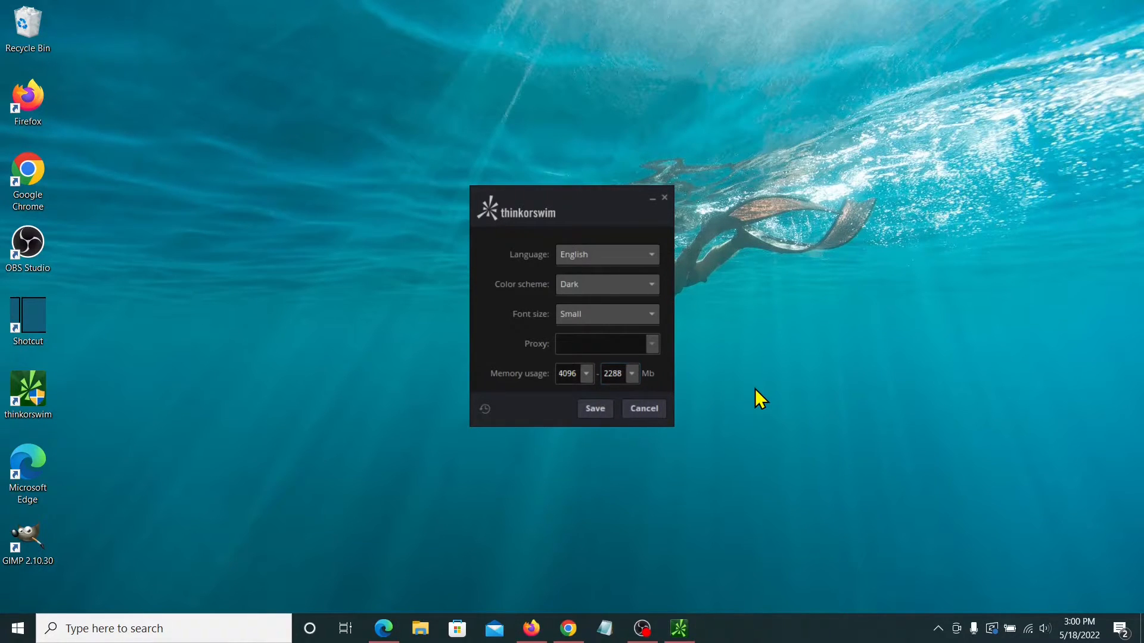
{"action": "left_click", "coordinate": [594, 409]}
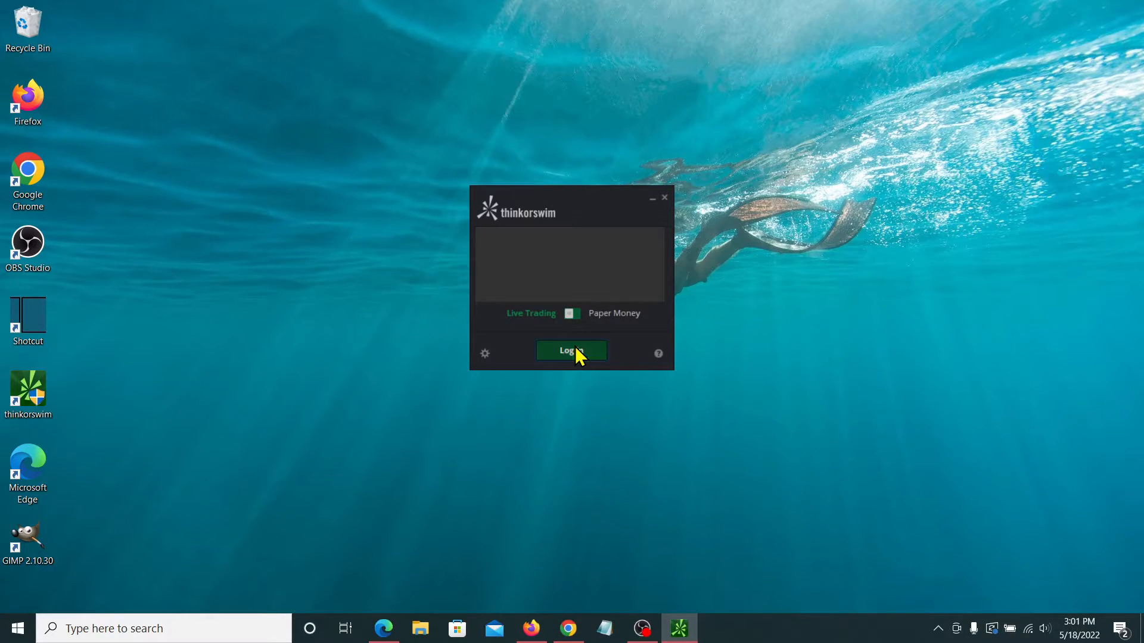
- Log in so the AFI chart and Active Trader ladder load
{"action": "left_click", "coordinate": [571, 351]}
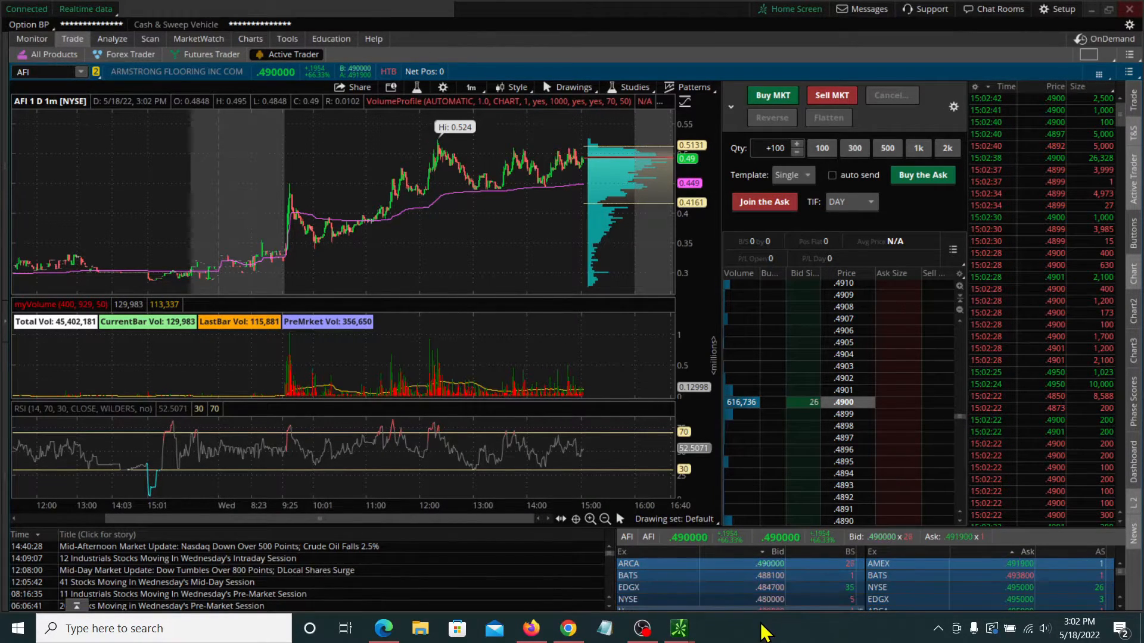
- Launch Task Manager from the taskbar context menu and scroll its list
{"action": "right_click", "coordinate": [762, 628]}
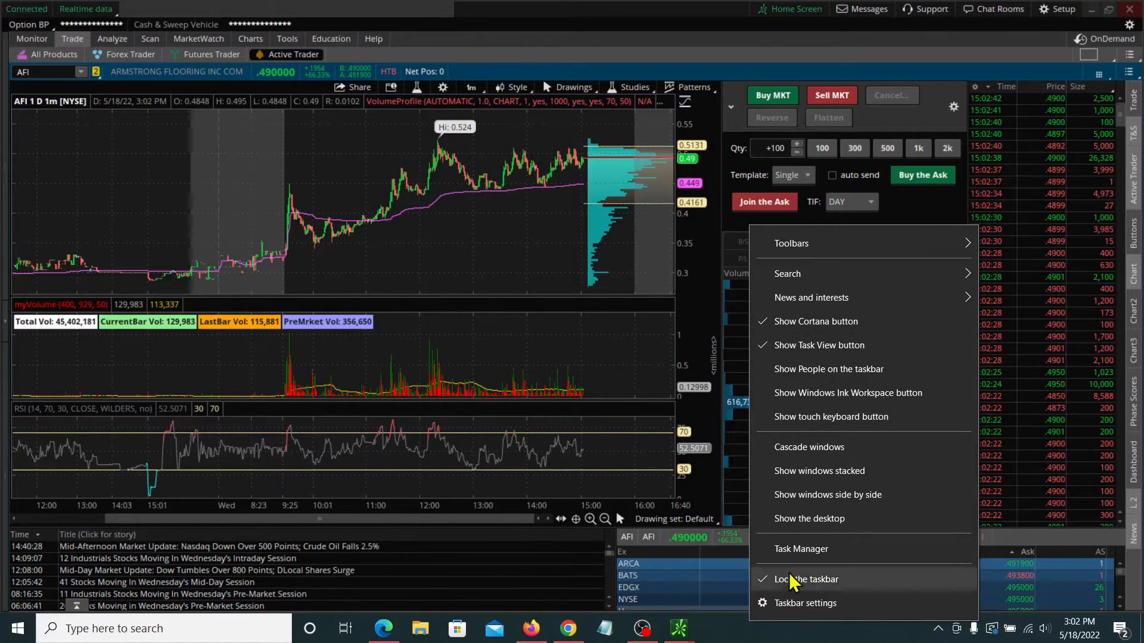
{"action": "left_click", "coordinate": [800, 549]}
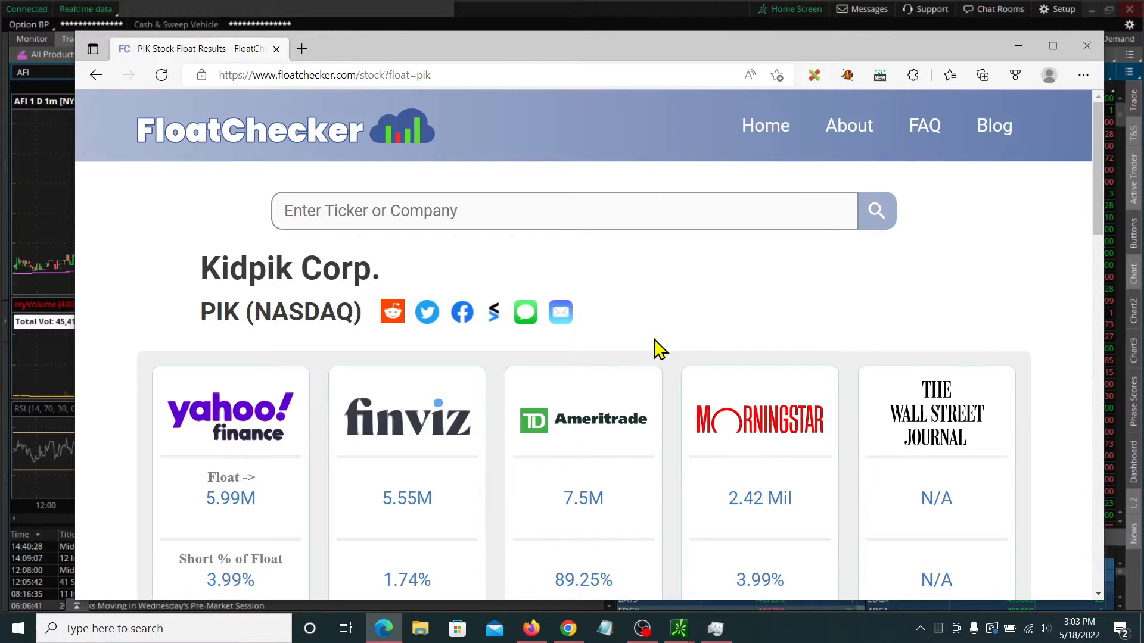
{"action": "scroll", "scroll_direction": "down", "scroll_amount": 3}
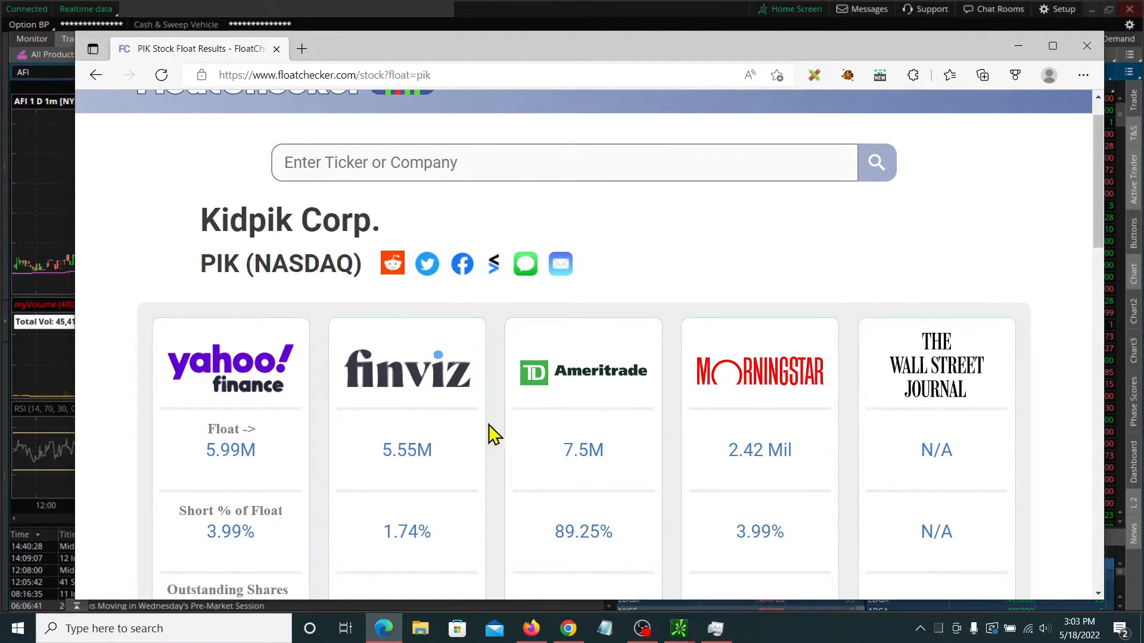
{"action": "mouse_move", "coordinate": [1086, 46]}
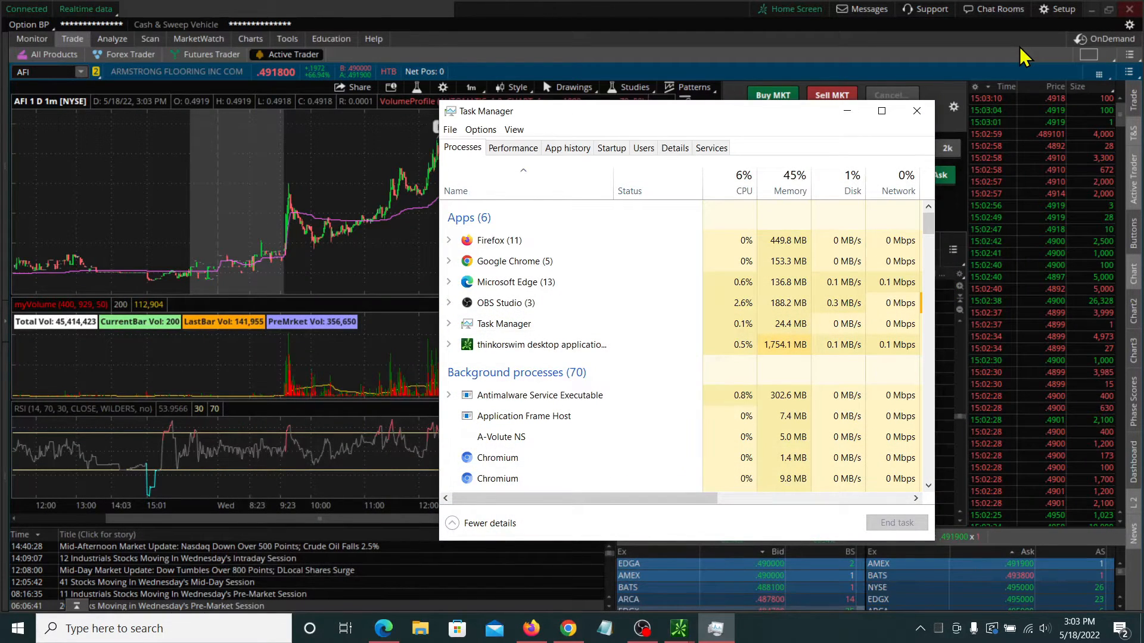
{"action": "mouse_move", "coordinate": [639, 302]}
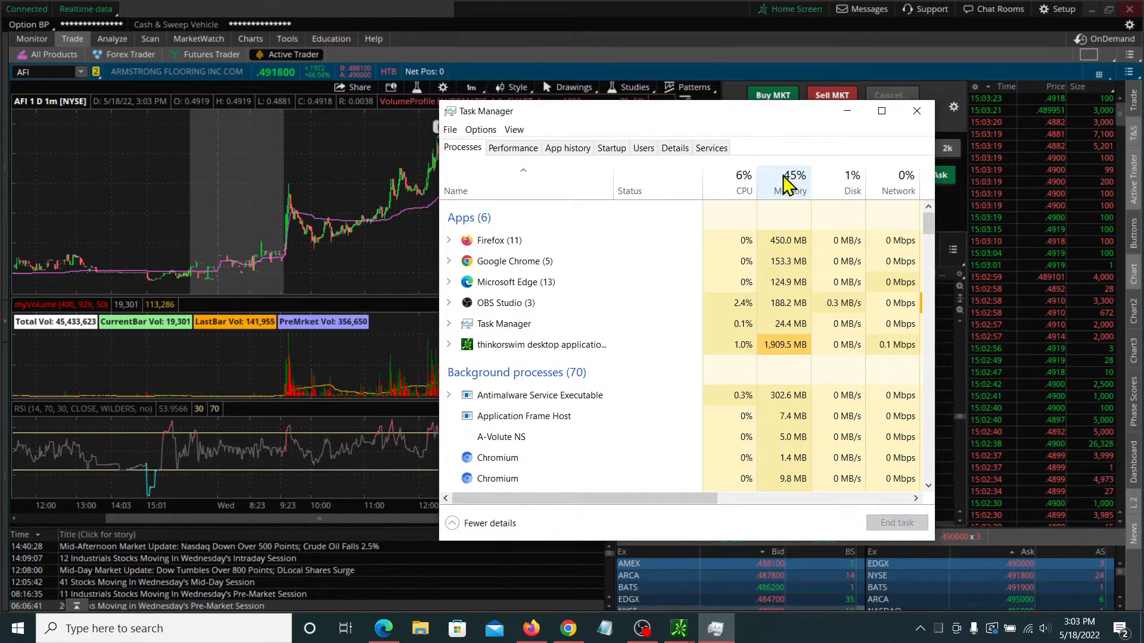
{"action": "mouse_move", "coordinate": [770, 211]}
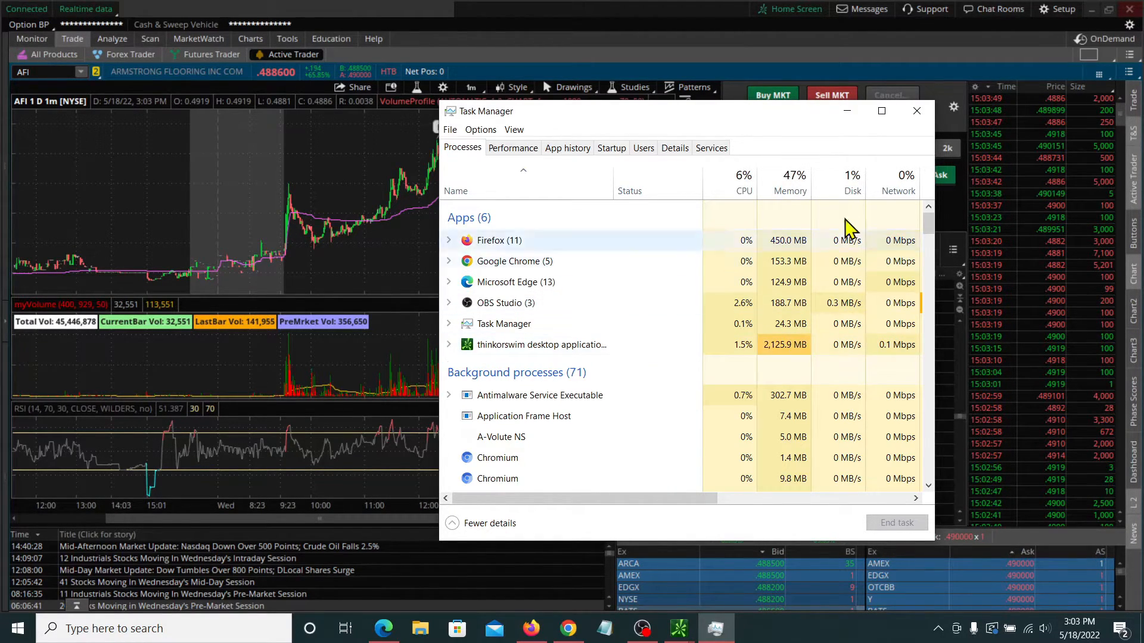
{"action": "mouse_move", "coordinate": [790, 175]}
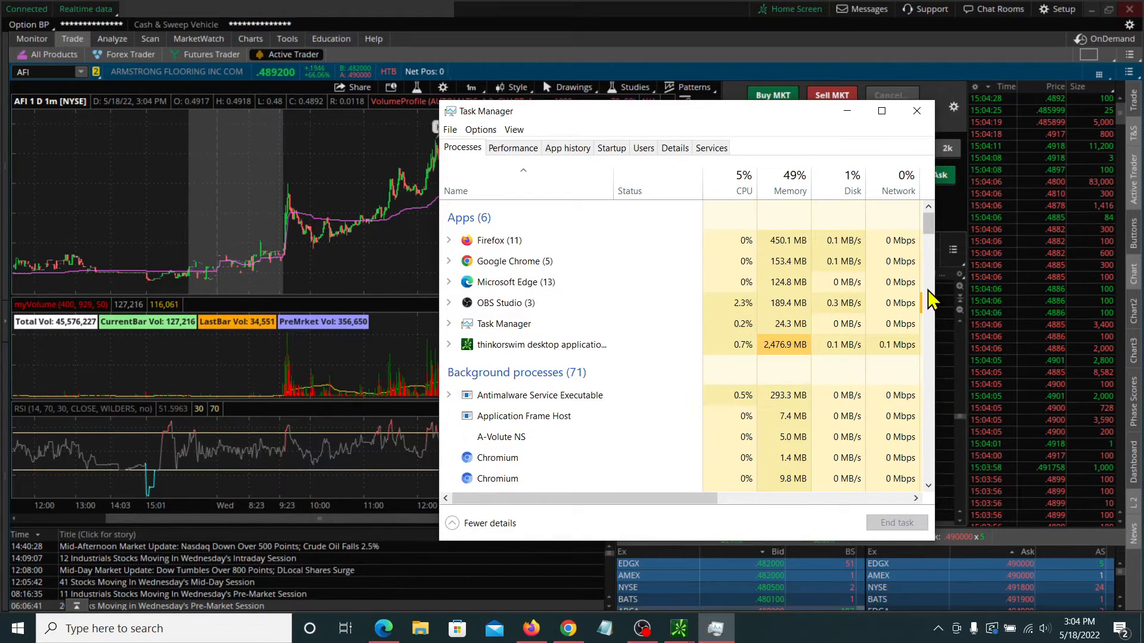
- Close Task Manager and open Help > System showing about 1,997 MB used of 4,194 MB
{"action": "left_click", "coordinate": [917, 110]}
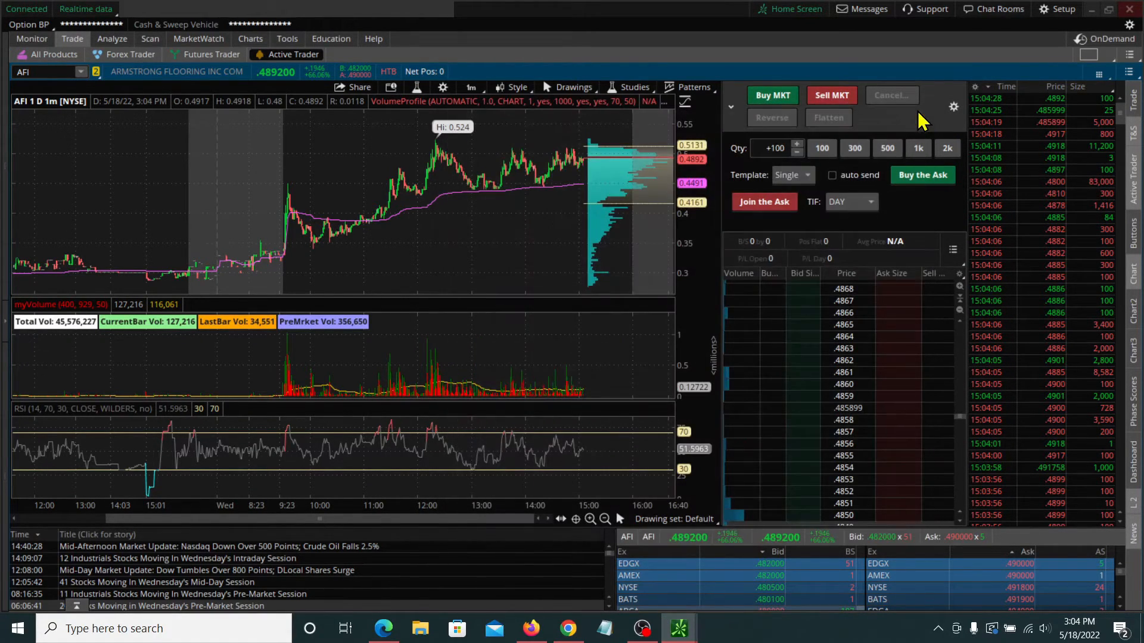
{"action": "left_click", "coordinate": [373, 38]}
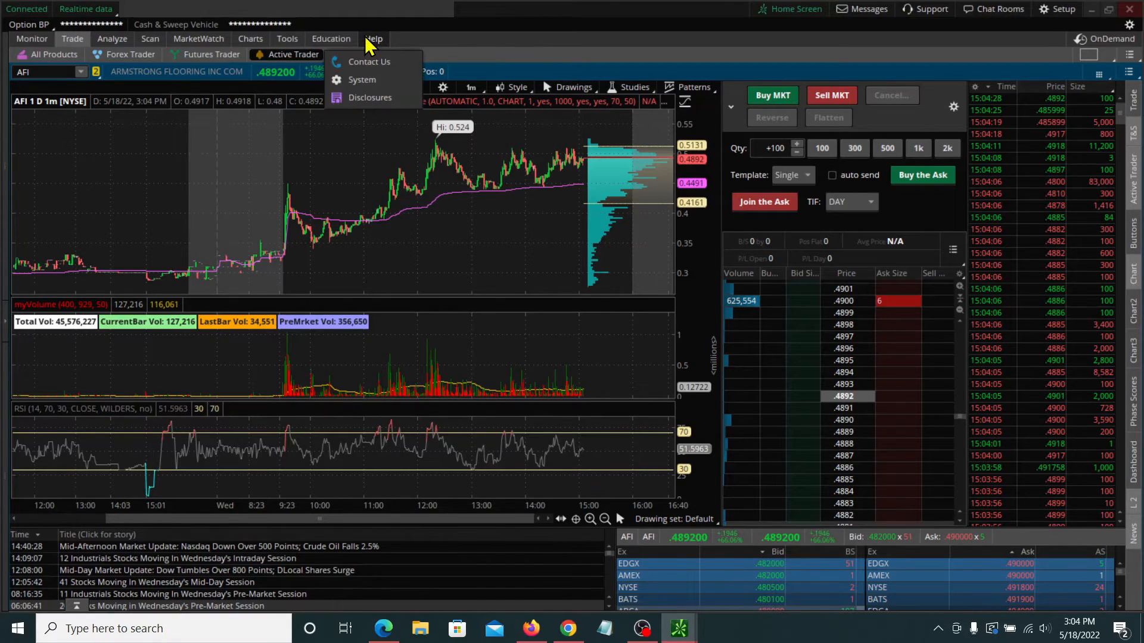
{"action": "left_click", "coordinate": [362, 80]}
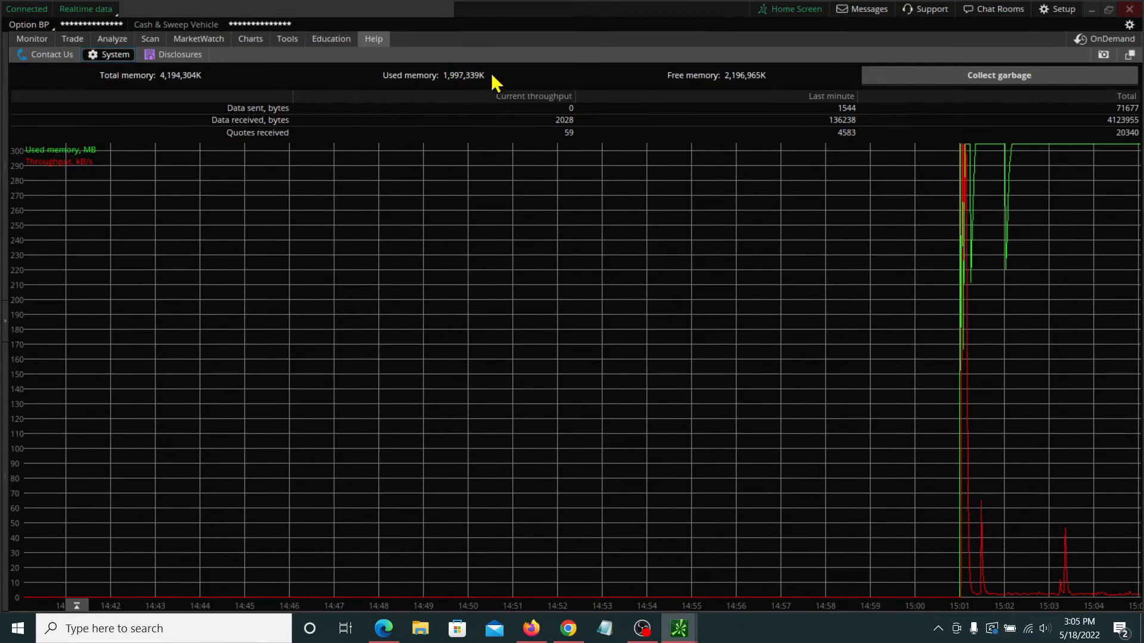
- Collect garbage to drop used memory to about 201,874K, then return to the trading layout
{"action": "left_click", "coordinate": [998, 74]}
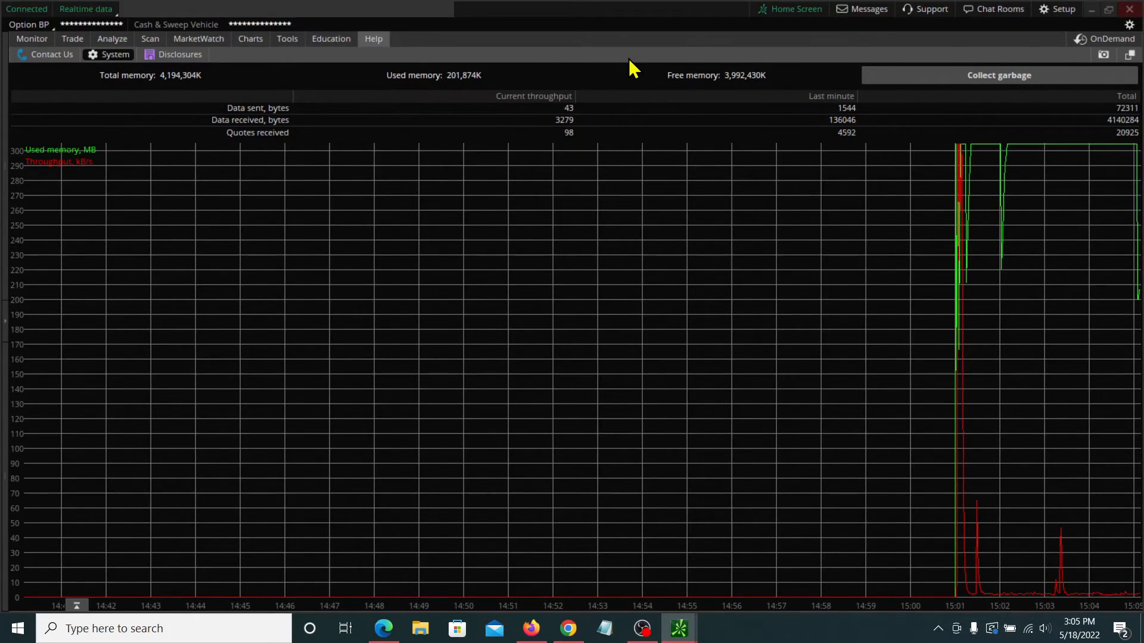
{"action": "mouse_move", "coordinate": [299, 57]}
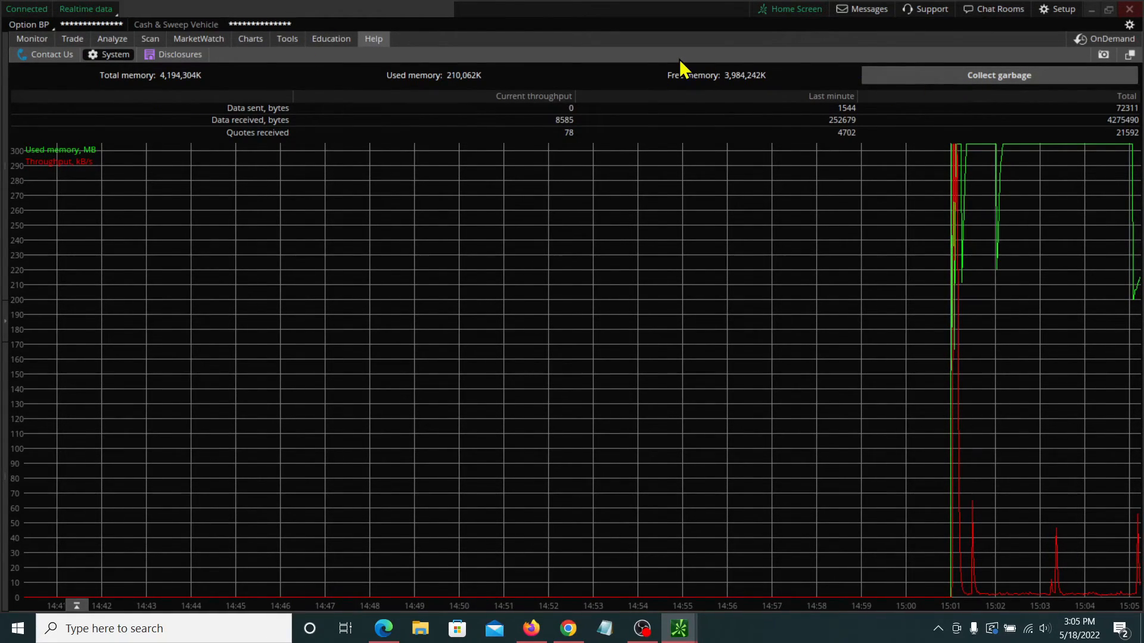
{"action": "left_click", "coordinate": [72, 39]}
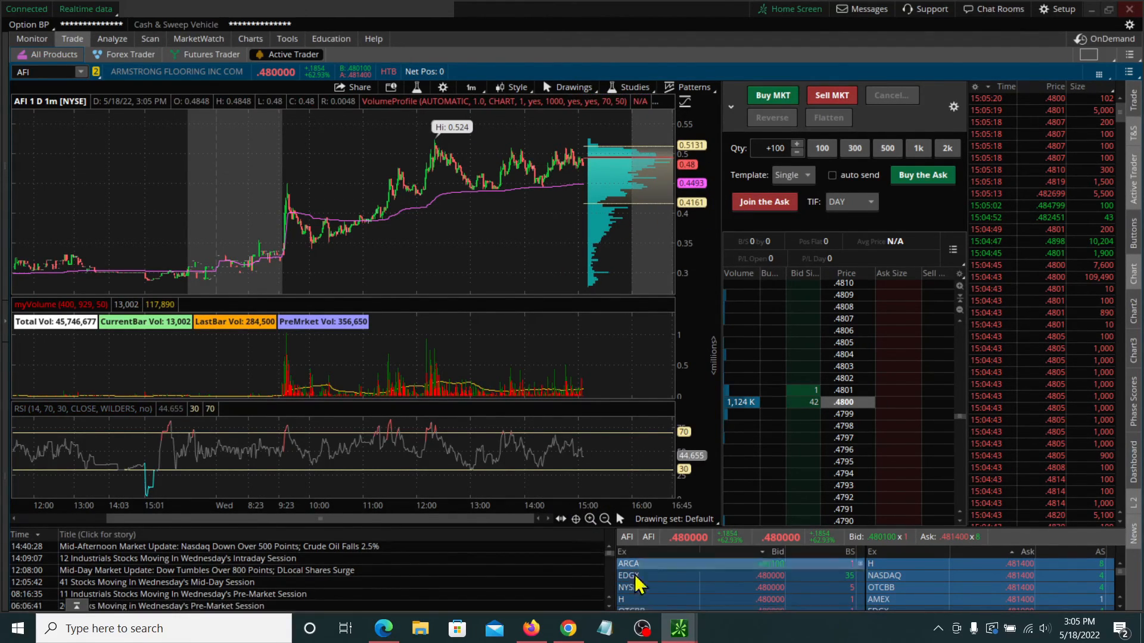
- Bring up the Windows taskbar context menu over the AFI trading layout
{"action": "right_click", "coordinate": [751, 627]}
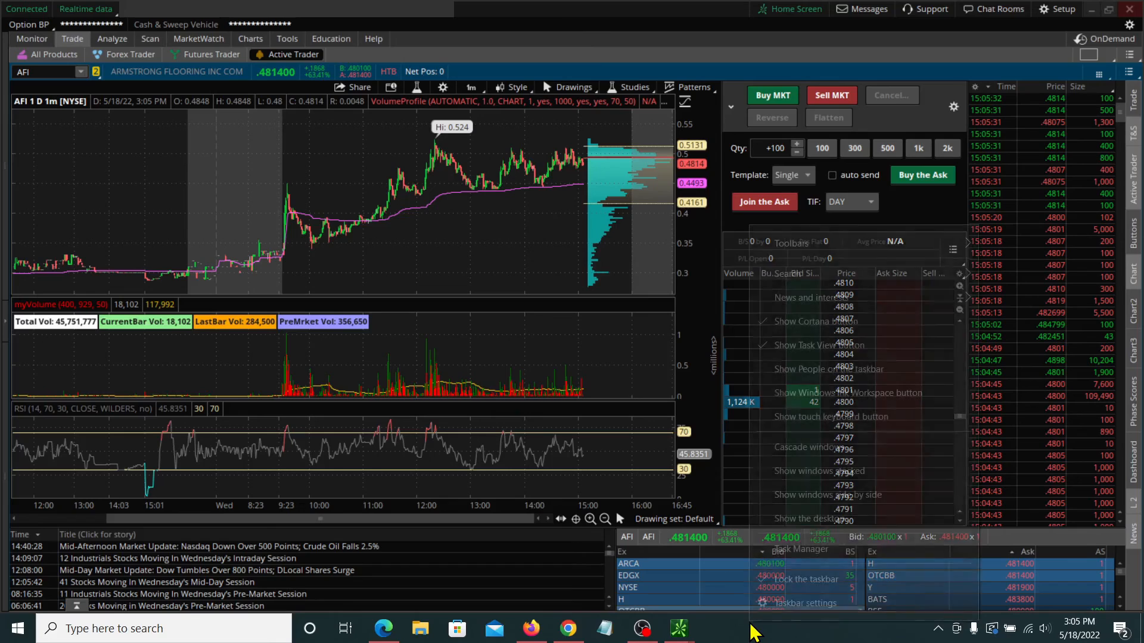